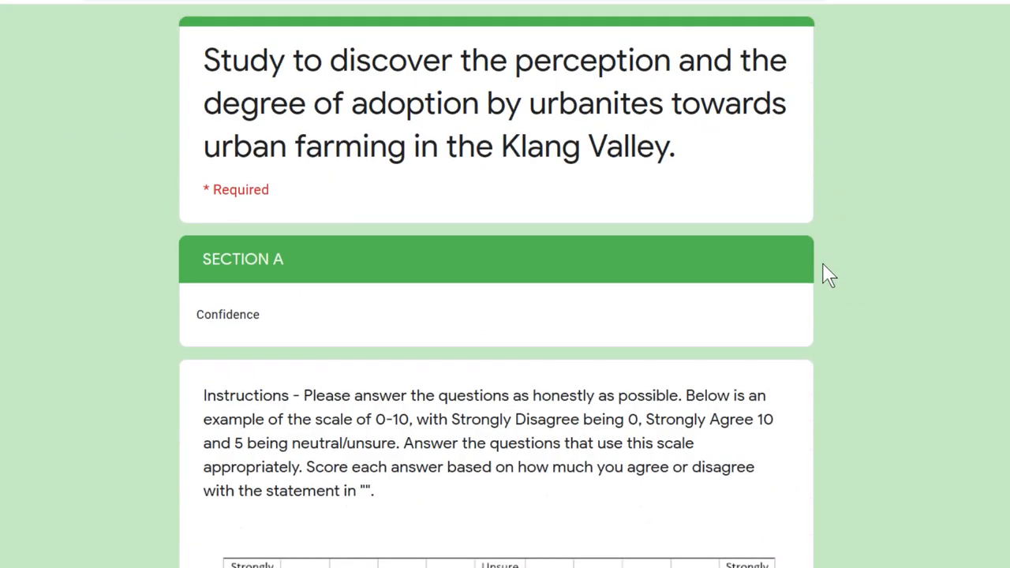
mouse_move(817, 276)
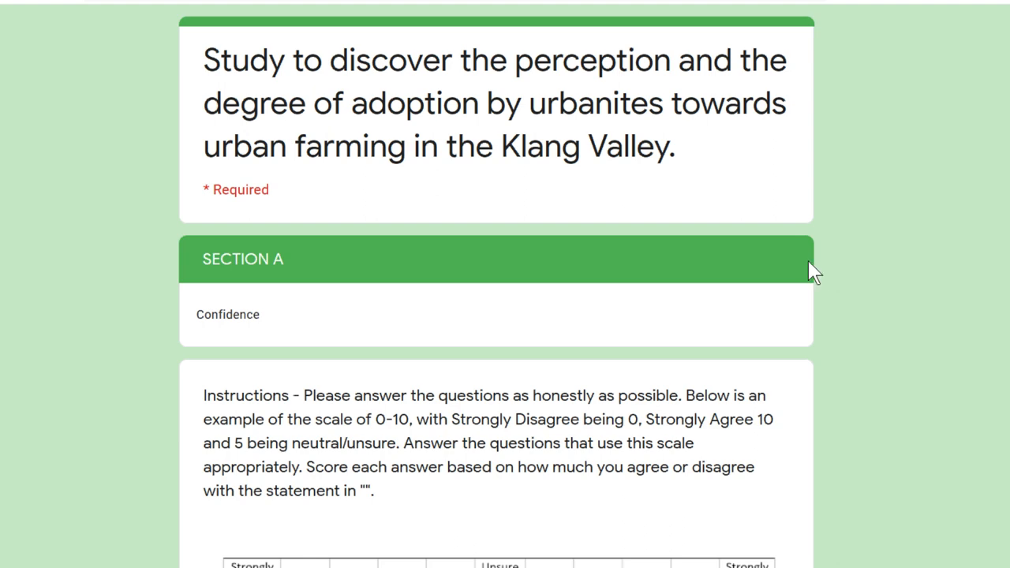
Step: Scroll through the urban-farming survey and answer the first agreement question with 4
scroll("down", 3)
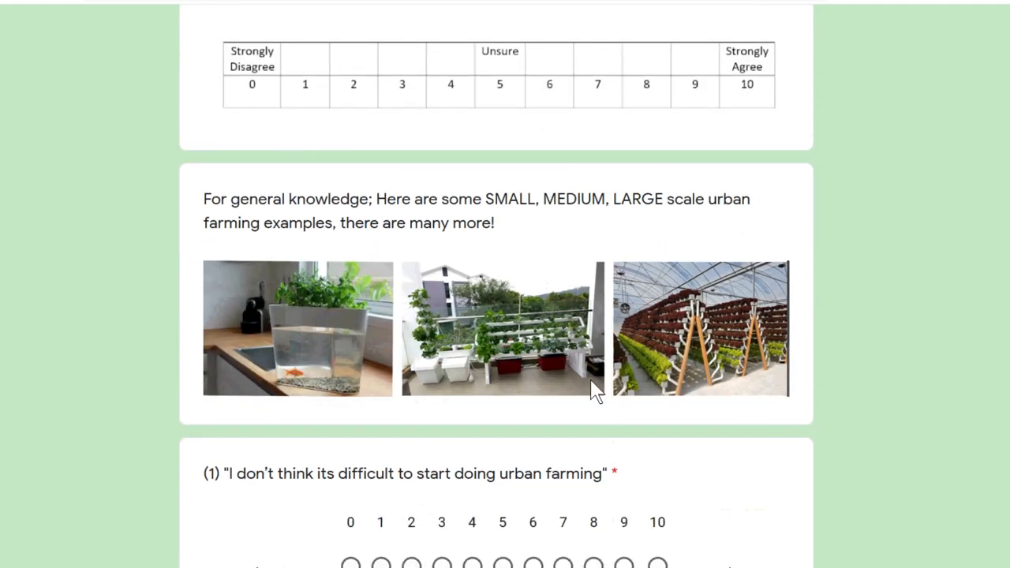
scroll("down", 3)
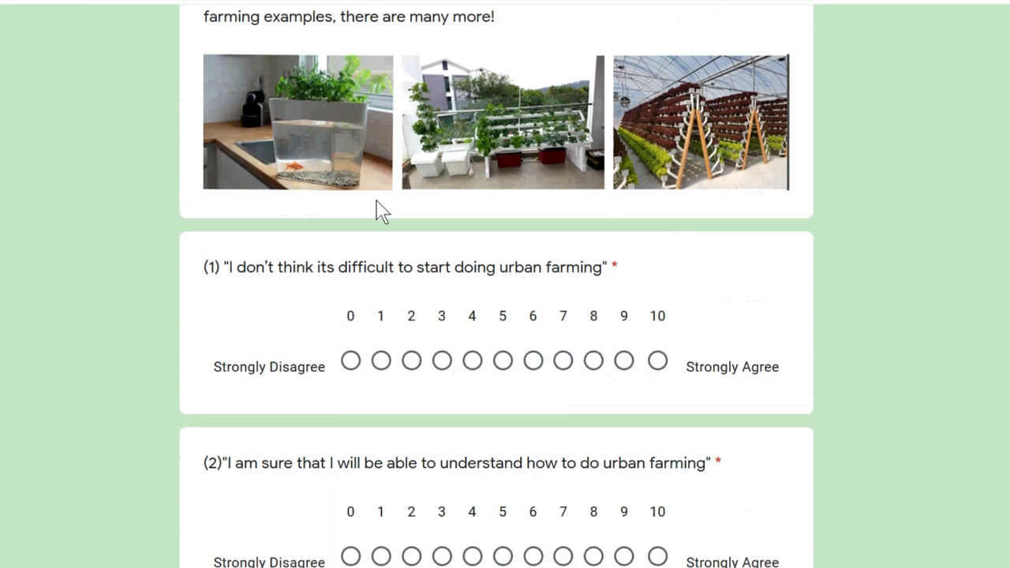
mouse_move(221, 241)
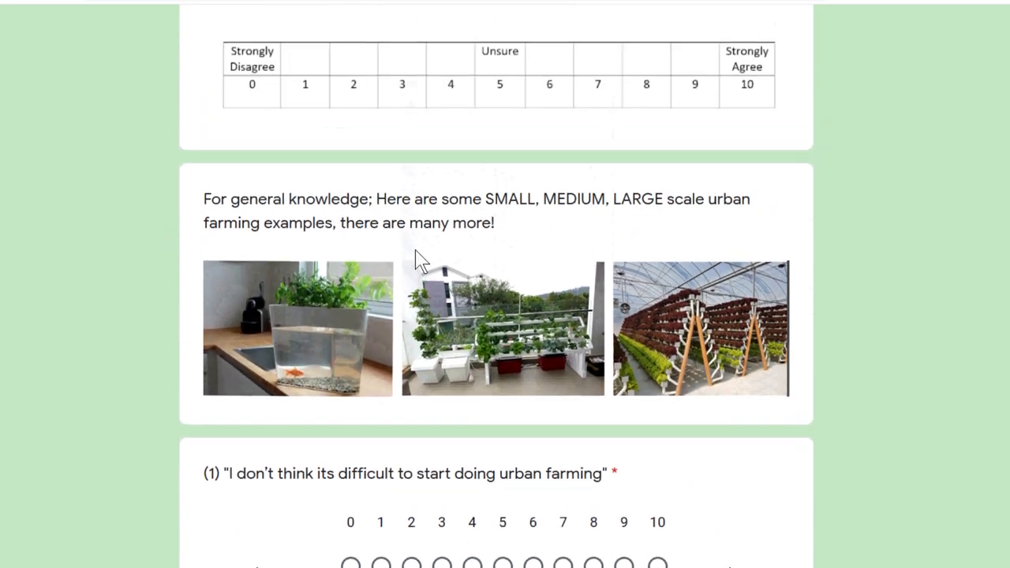
scroll("down", 3)
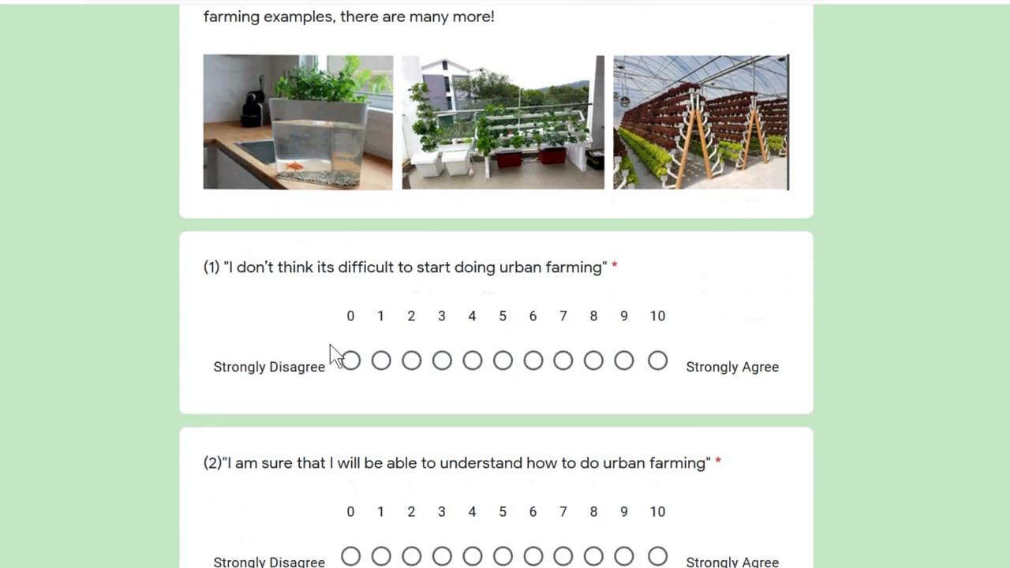
mouse_move(377, 342)
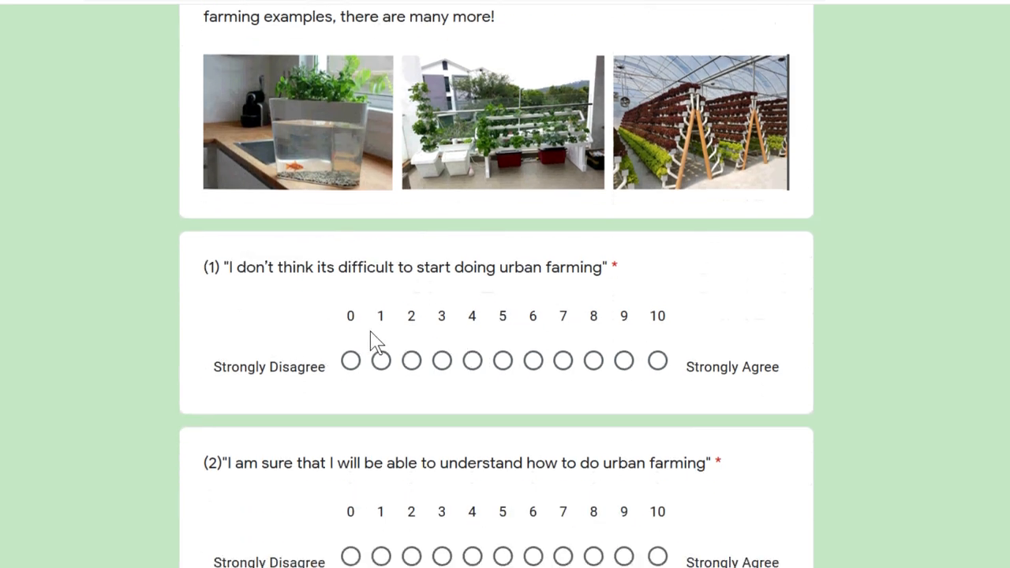
scroll("down", 3)
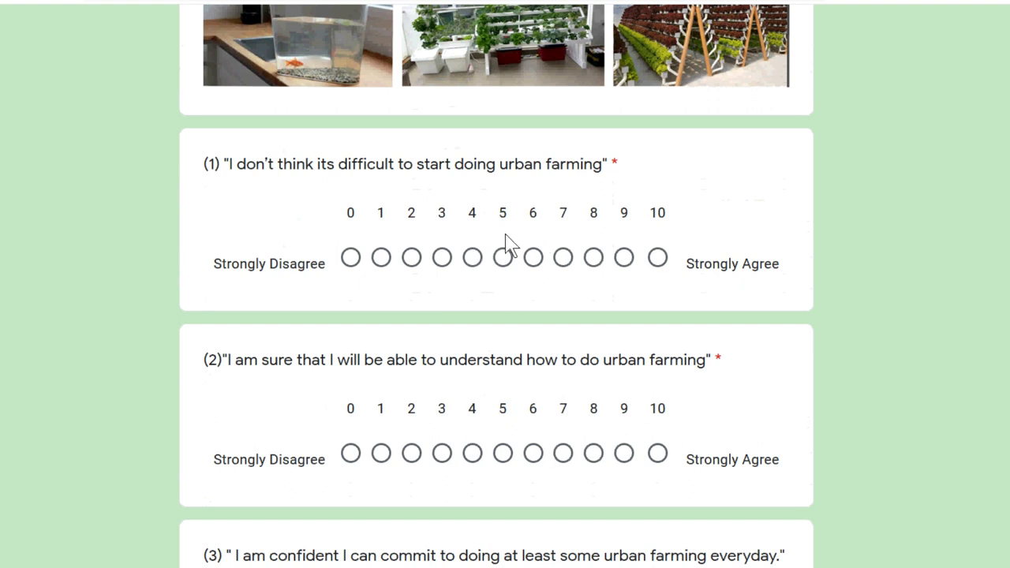
scroll("down", 3)
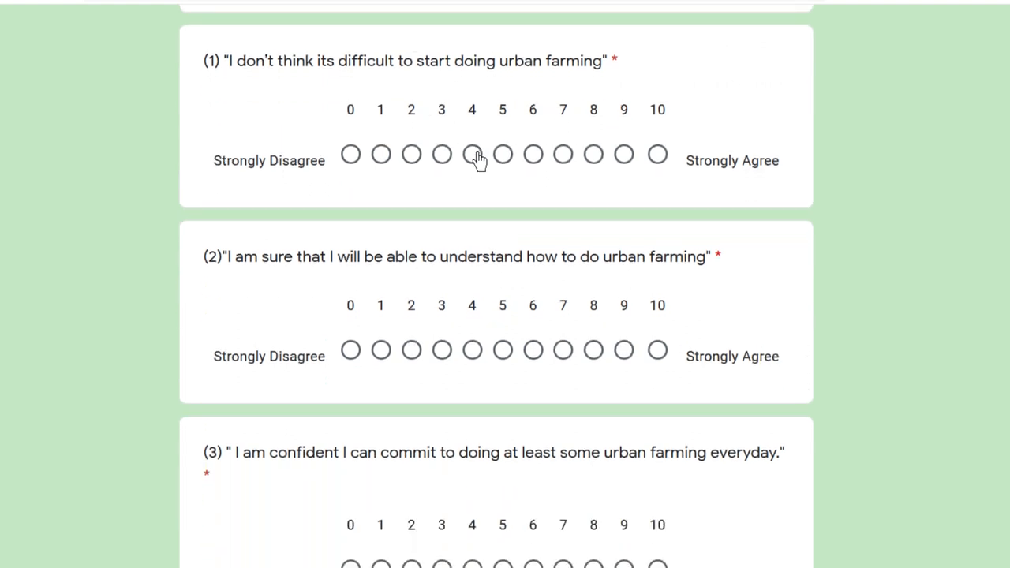
mouse_move(482, 146)
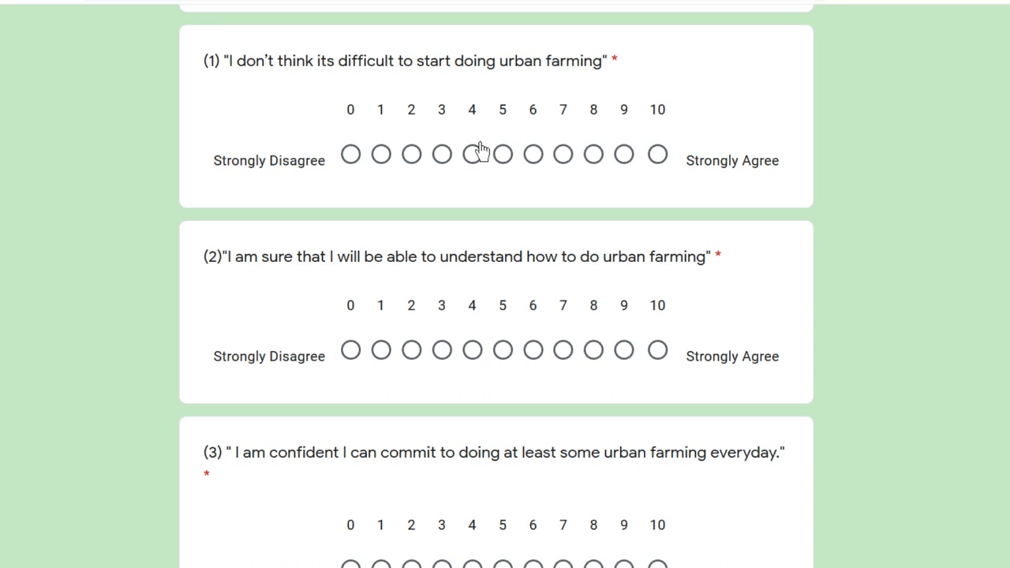
left_click(472, 154)
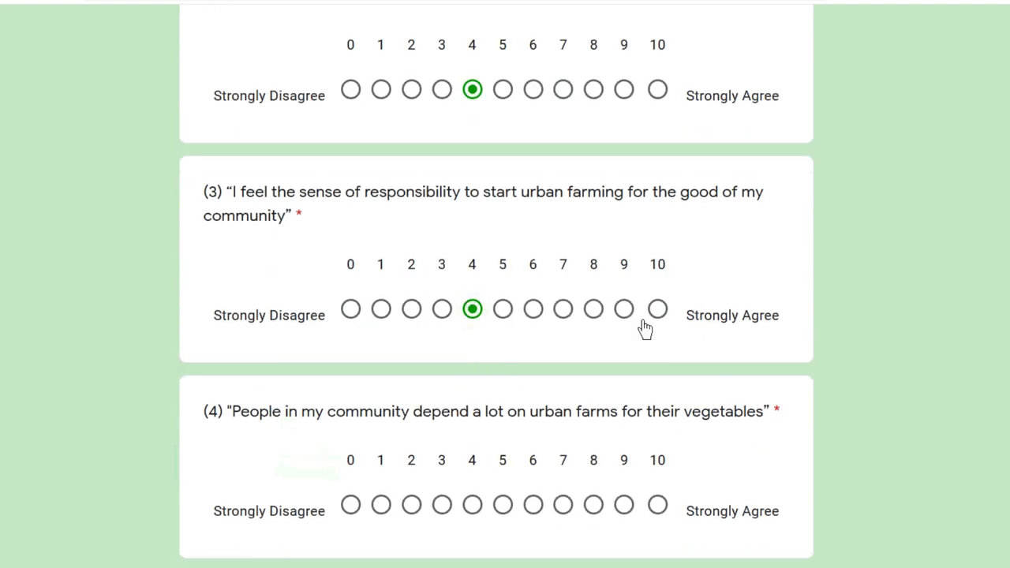
scroll("down", 3)
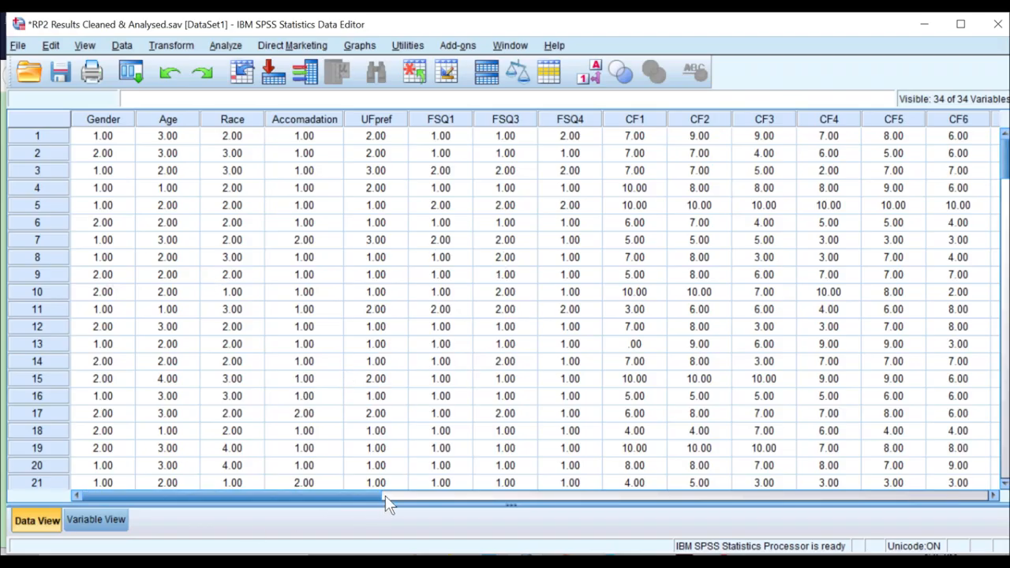
Step: View the variable definitions for the CF, SC, PL and NT items in Variable View
left_click_drag(387, 496, 592, 495)
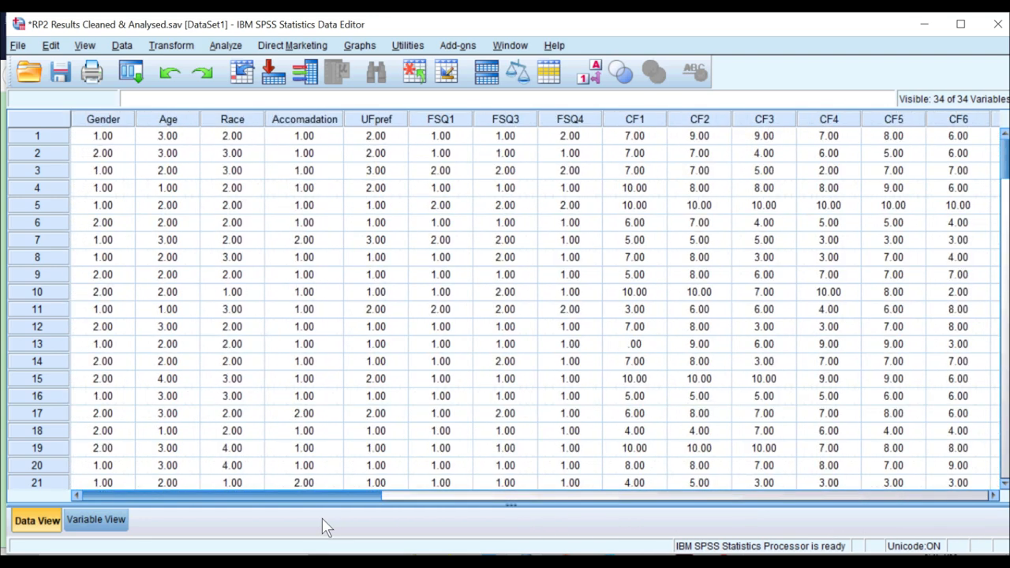
left_click(94, 520)
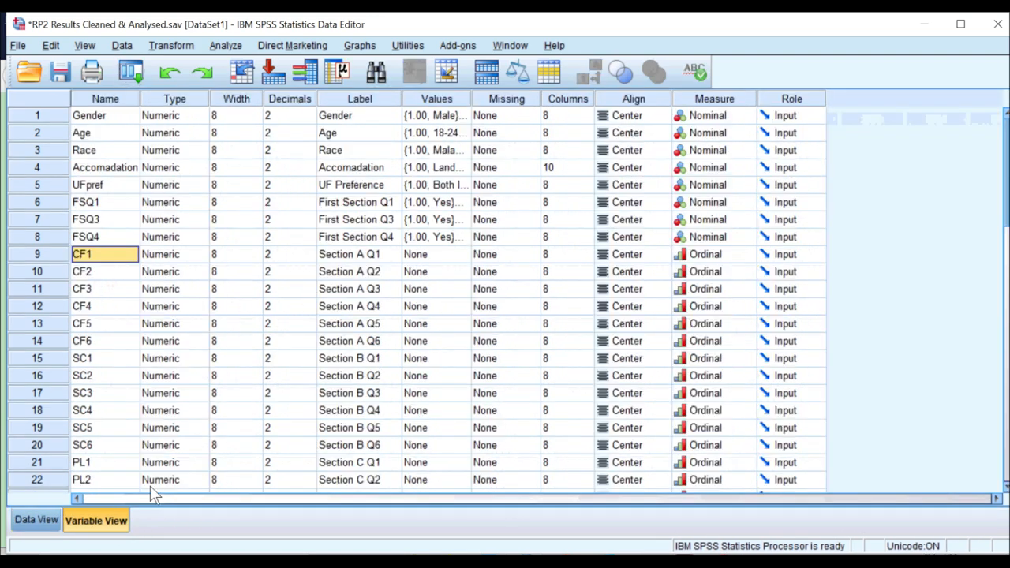
mouse_move(109, 263)
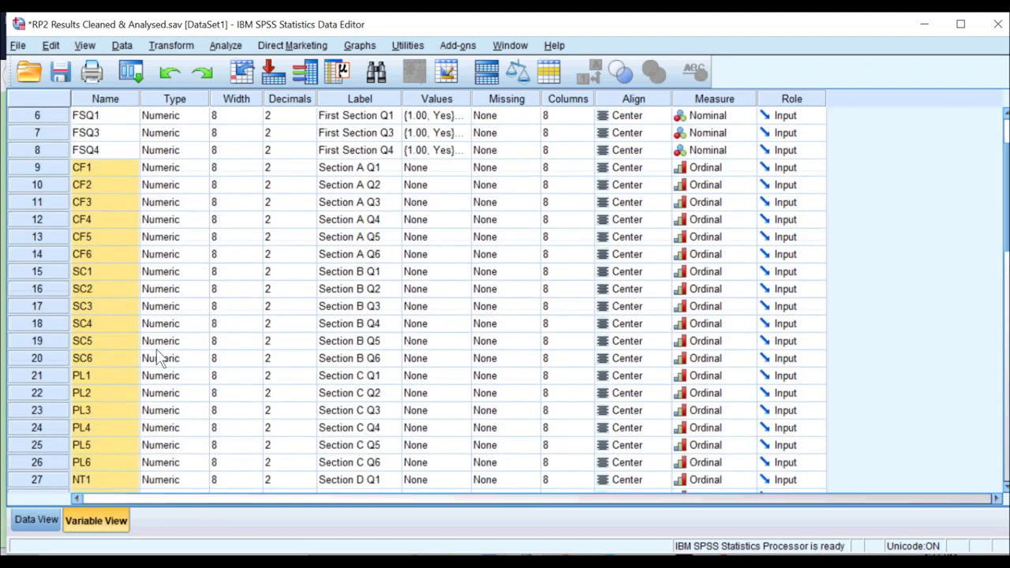
scroll("up", 3)
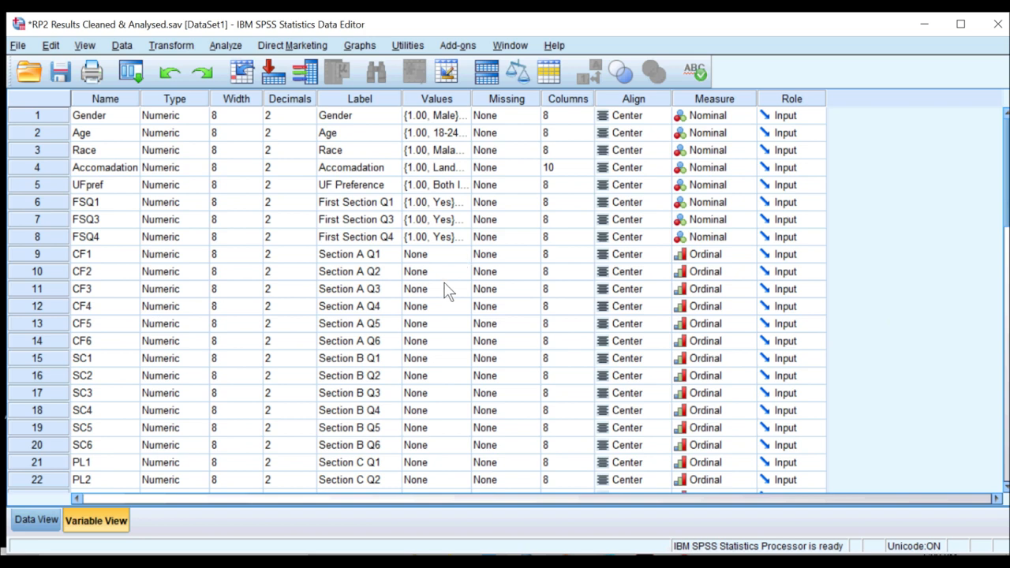
left_click(171, 45)
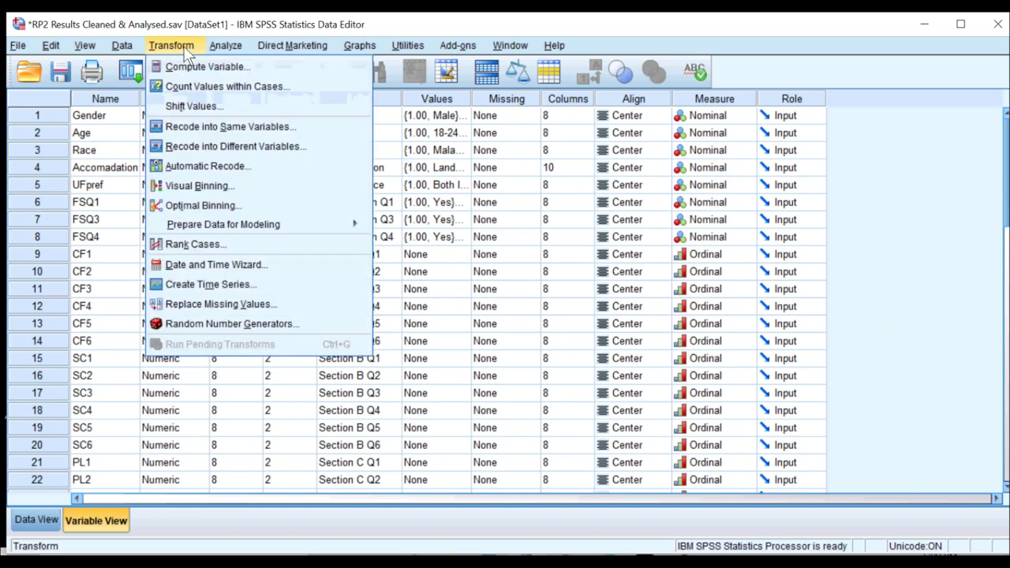
mouse_move(221, 66)
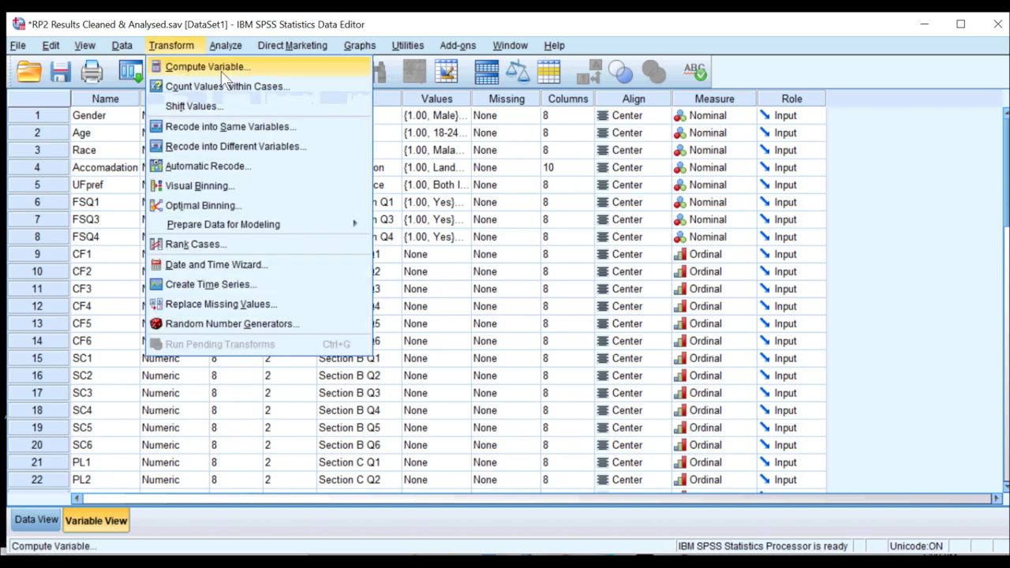
Step: Name the computed target variable VARIANCE and list the Statistical function group
left_click(222, 66)
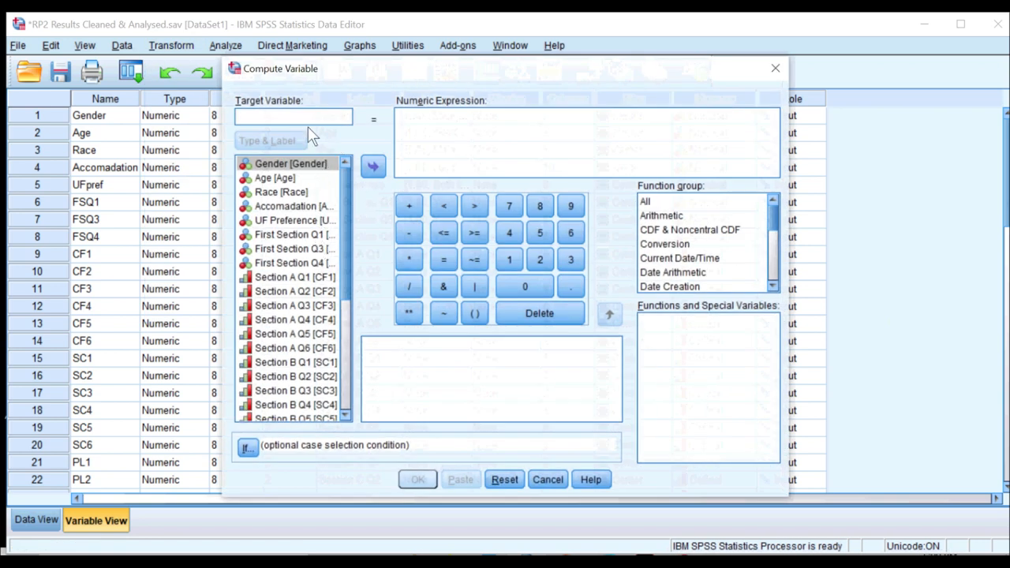
type("vA")
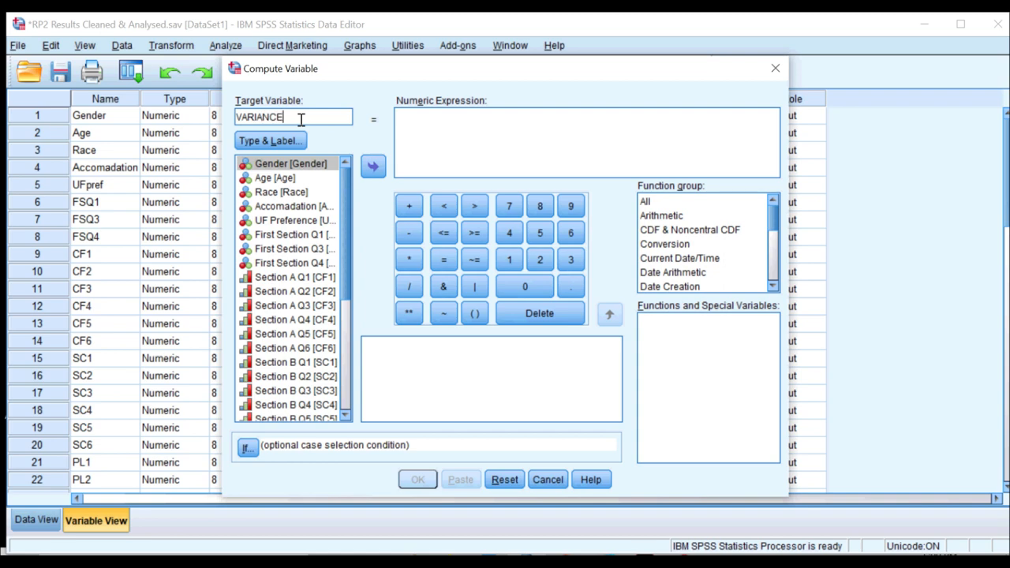
left_click(433, 140)
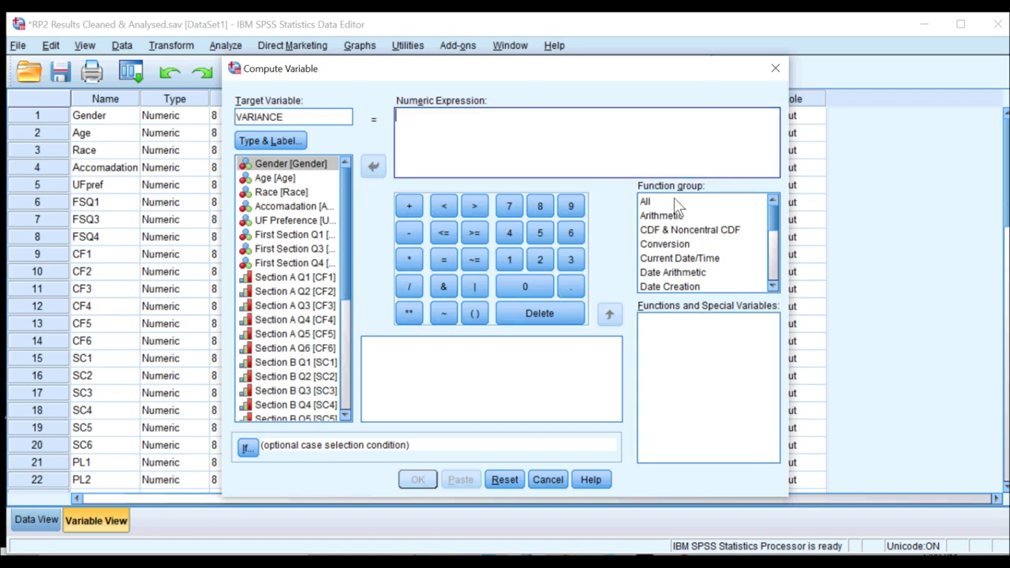
scroll("down", 3)
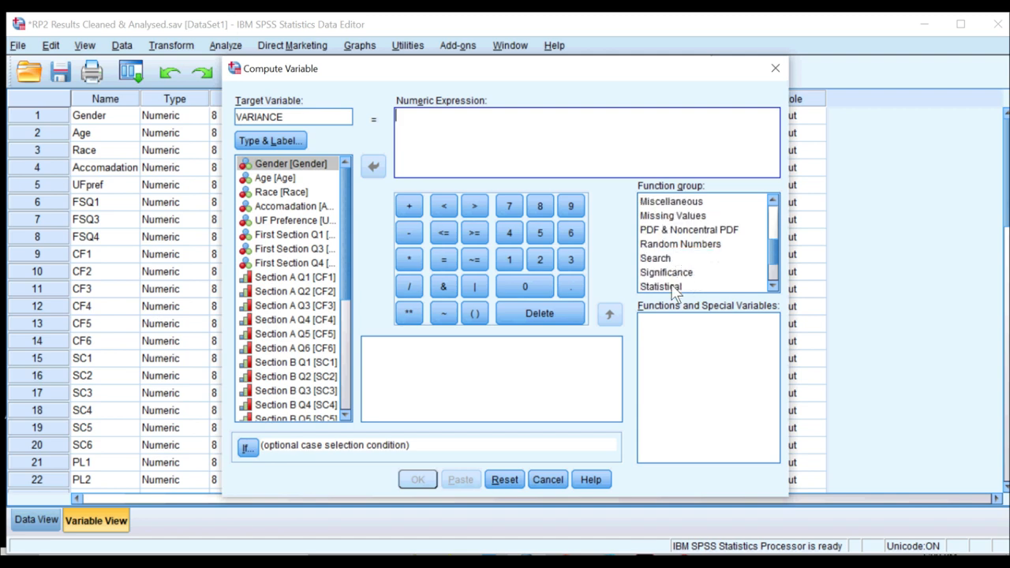
left_click(661, 287)
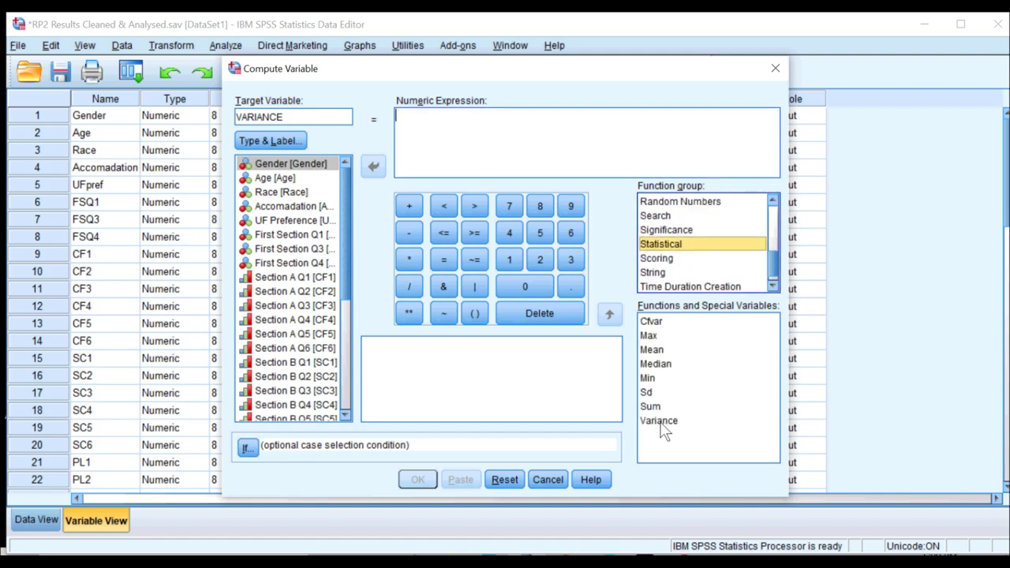
Step: Insert the Variance function and start its argument list with the first survey item
double_click(658, 421)
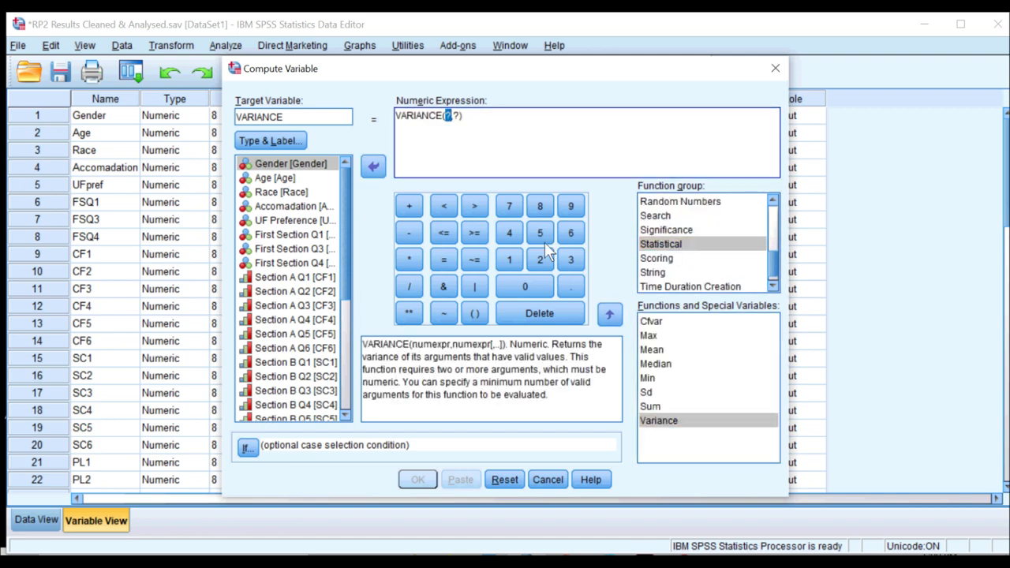
mouse_move(333, 256)
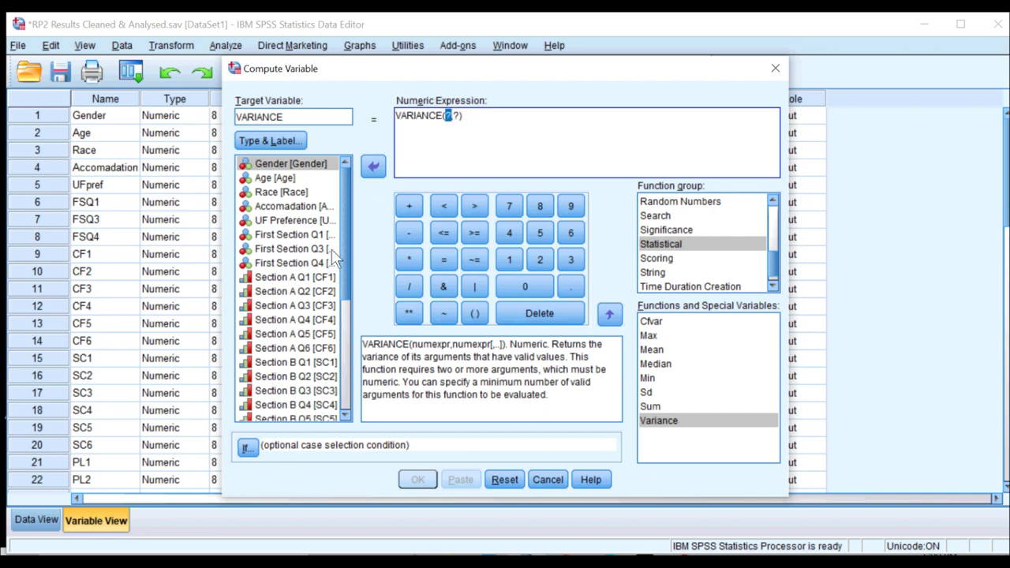
scroll("down", 3)
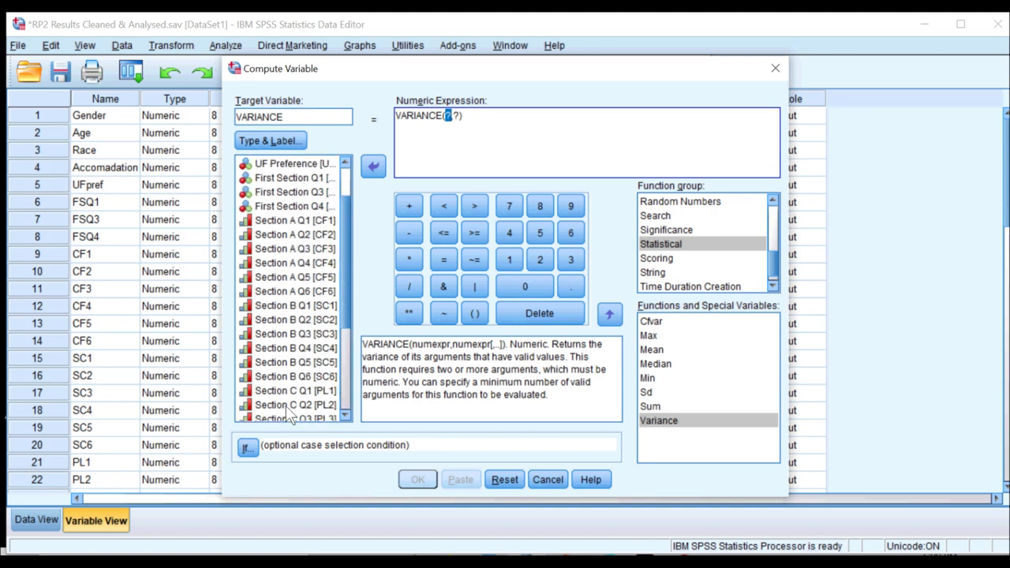
left_click(295, 220)
type("CF")
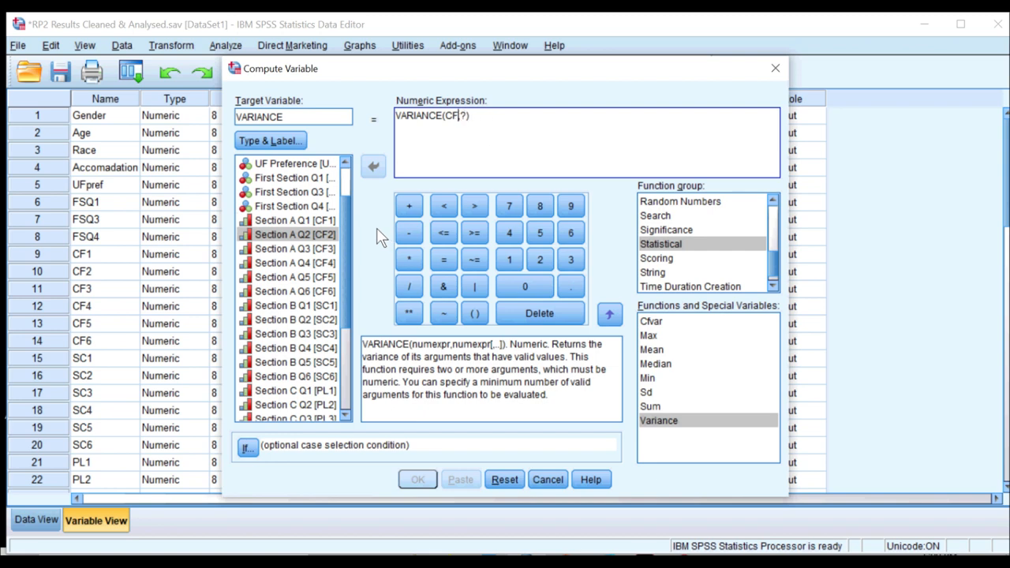
type("1")
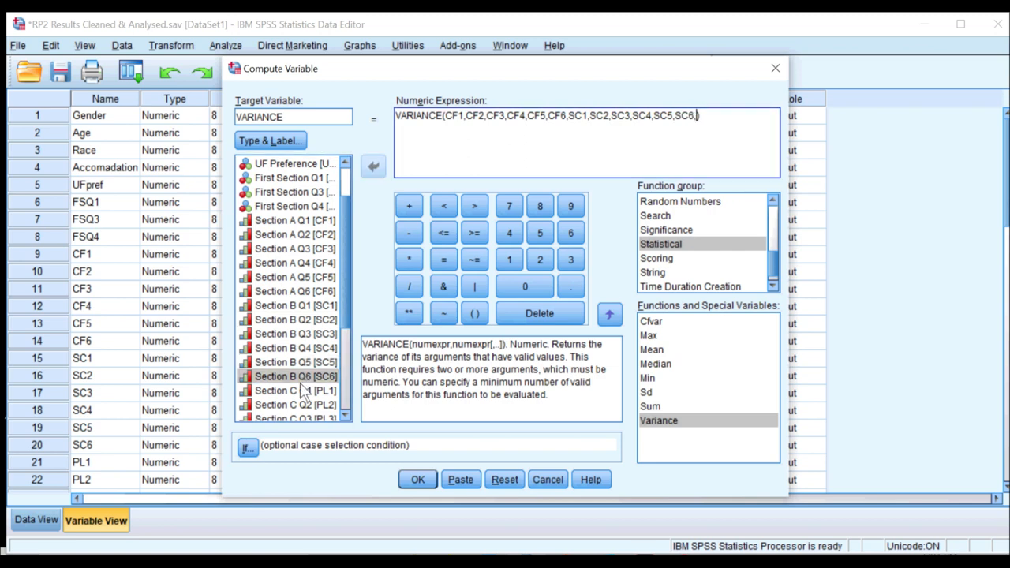
Step: Add the remaining items, including PL1, PL2, PL3, through AD4 to the formula
scroll("down", 3)
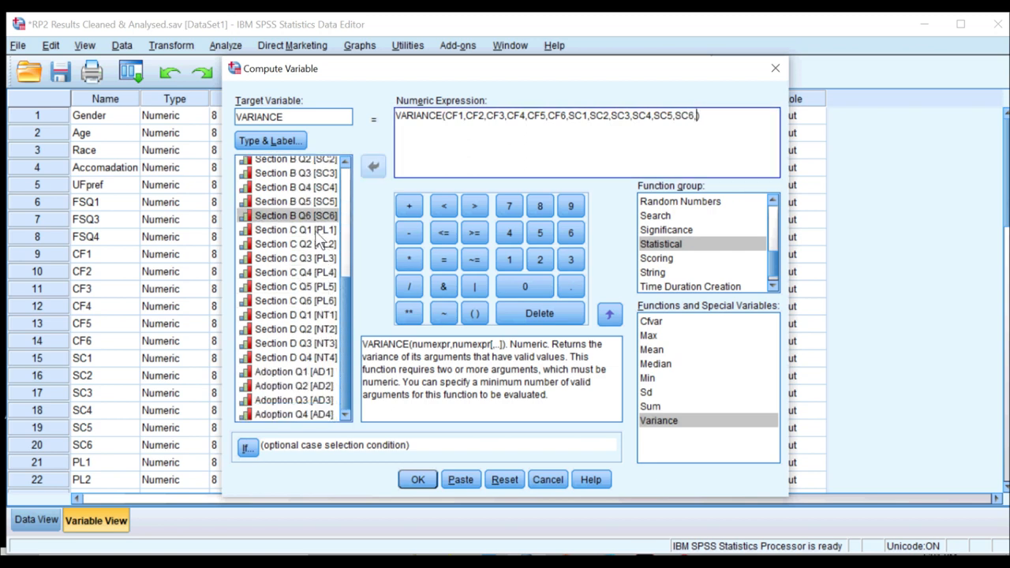
type("PL1,PL2,PL3,PL4,")
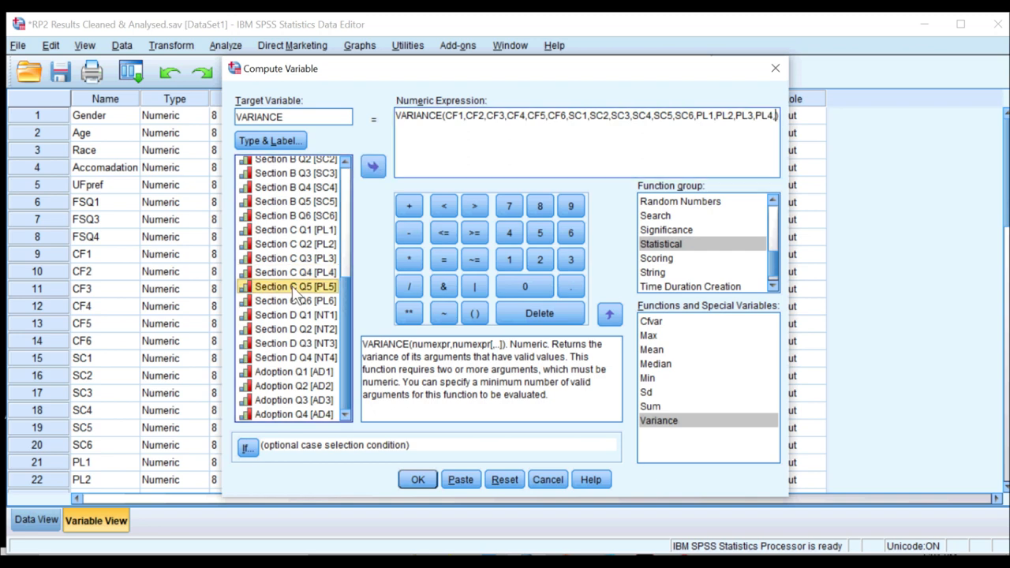
left_click(372, 165)
type("PL5,PL6,NT1,NT2,NT3,NT4,AD1,AD2,AD3,AD4,")
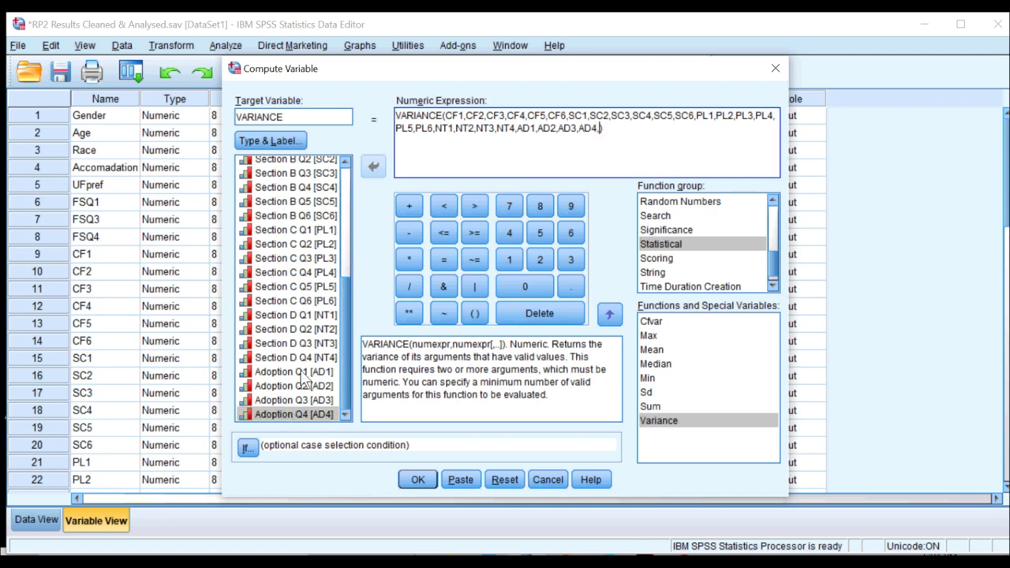
mouse_move(602, 135)
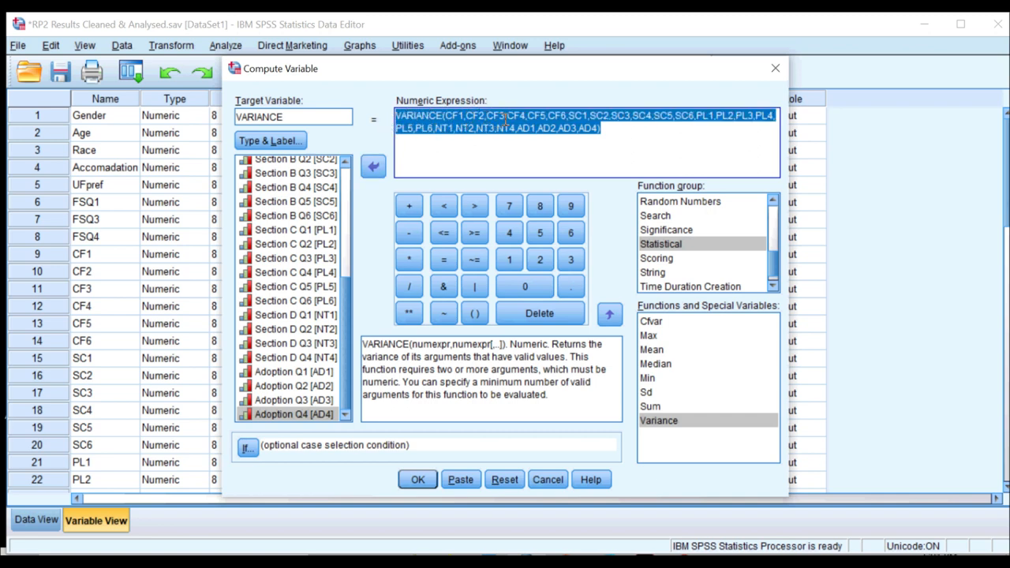
left_click(619, 159)
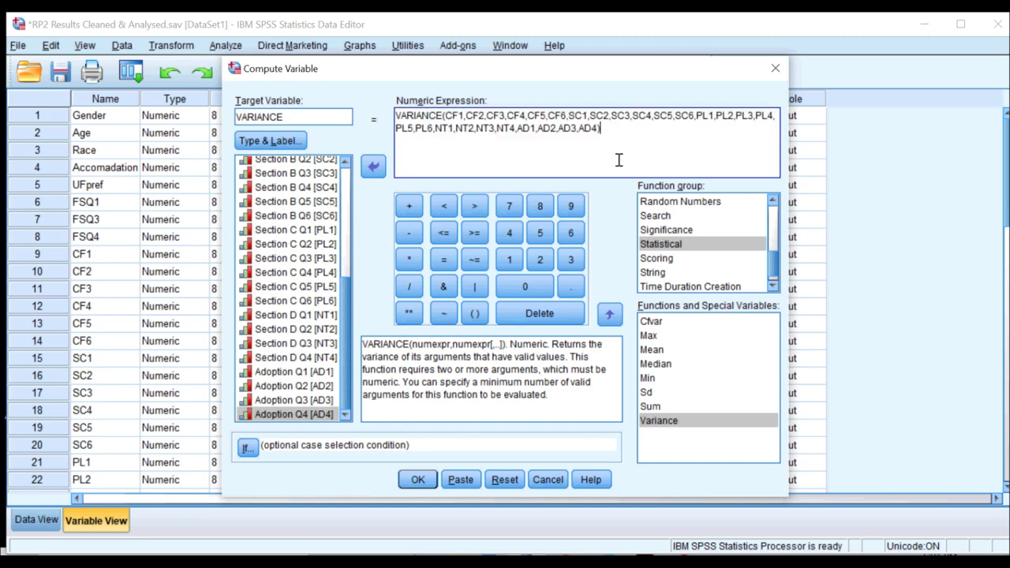
mouse_move(483, 298)
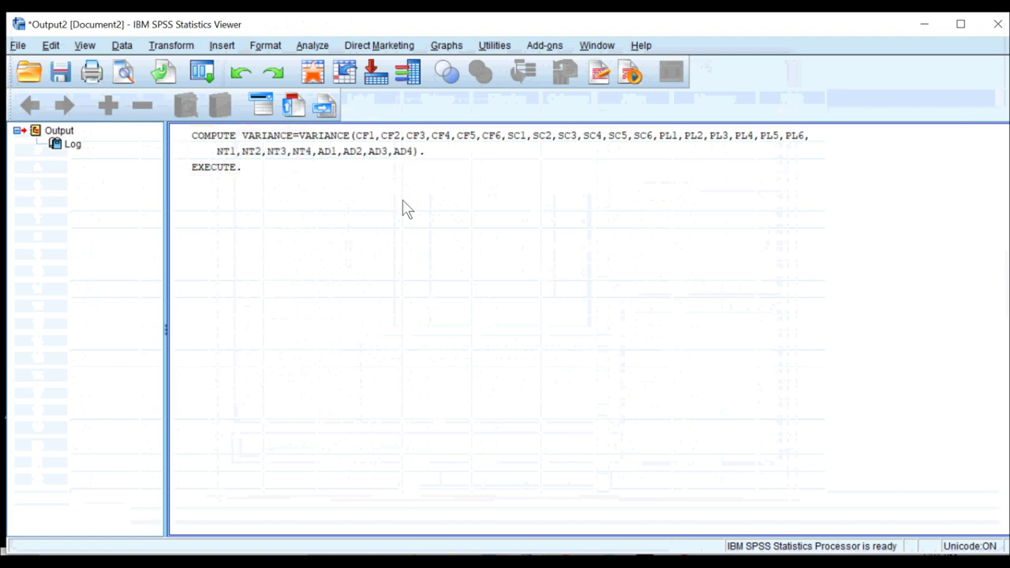
mouse_move(923, 29)
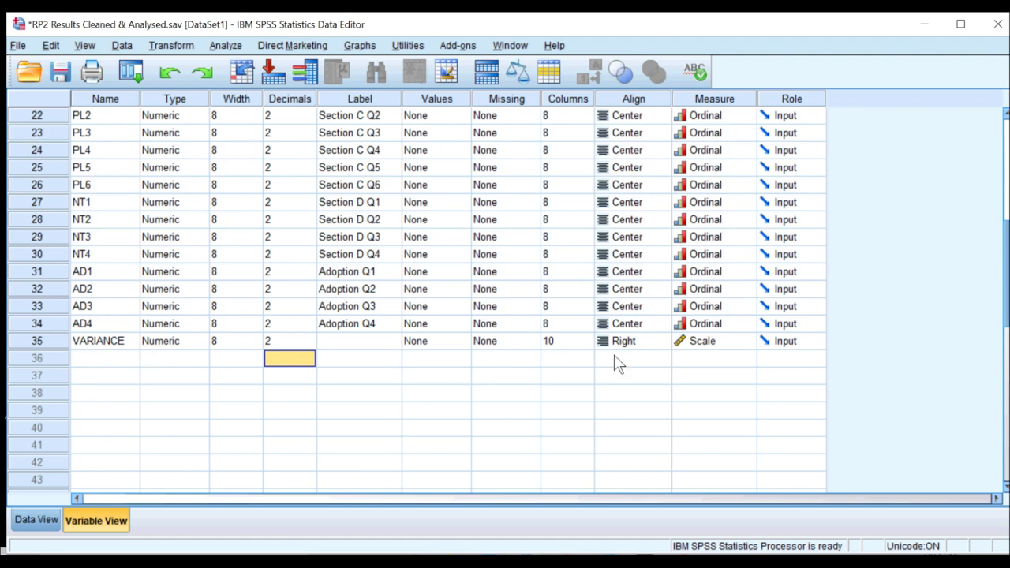
Step: Show the per-respondent VARIANCE values in Data View
left_click(30, 521)
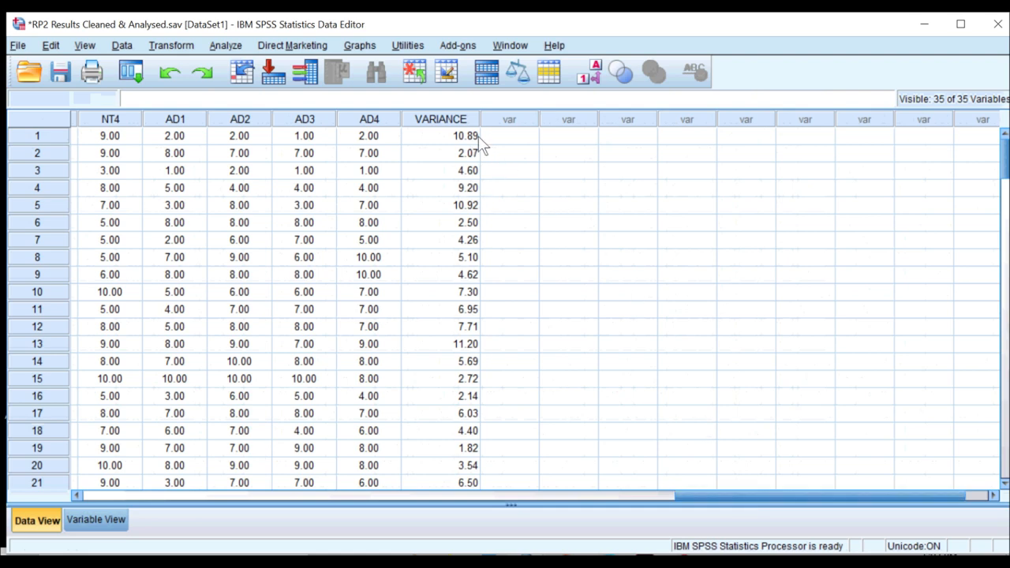
Step: Sort cases ascending on the VARIANCE column
left_click(440, 118)
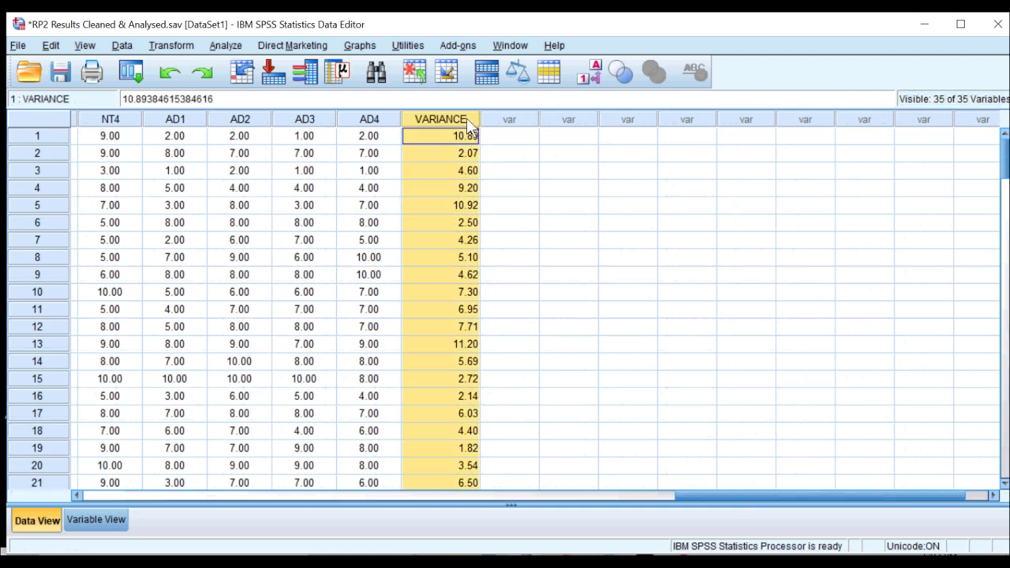
right_click(440, 118)
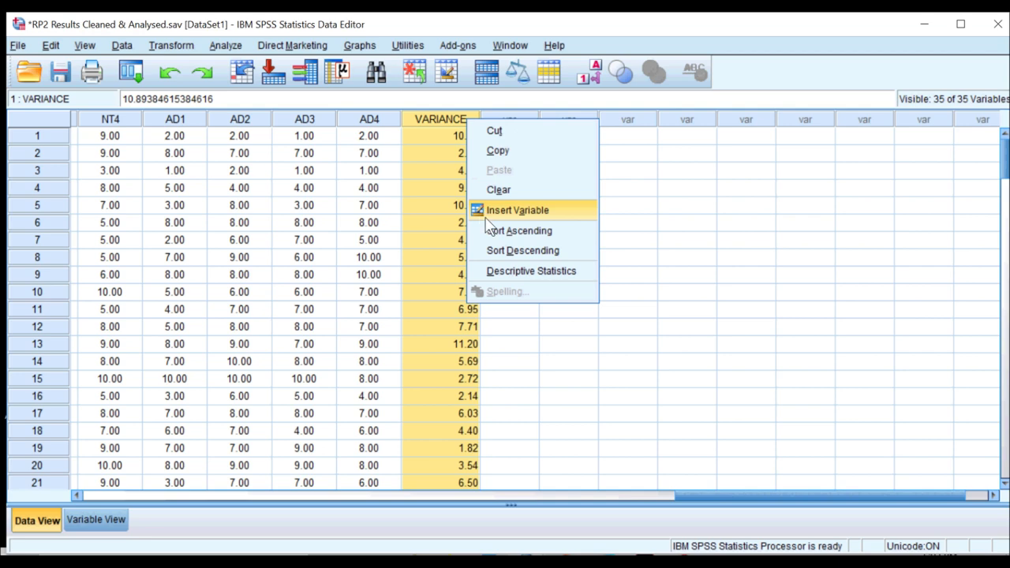
mouse_move(521, 236)
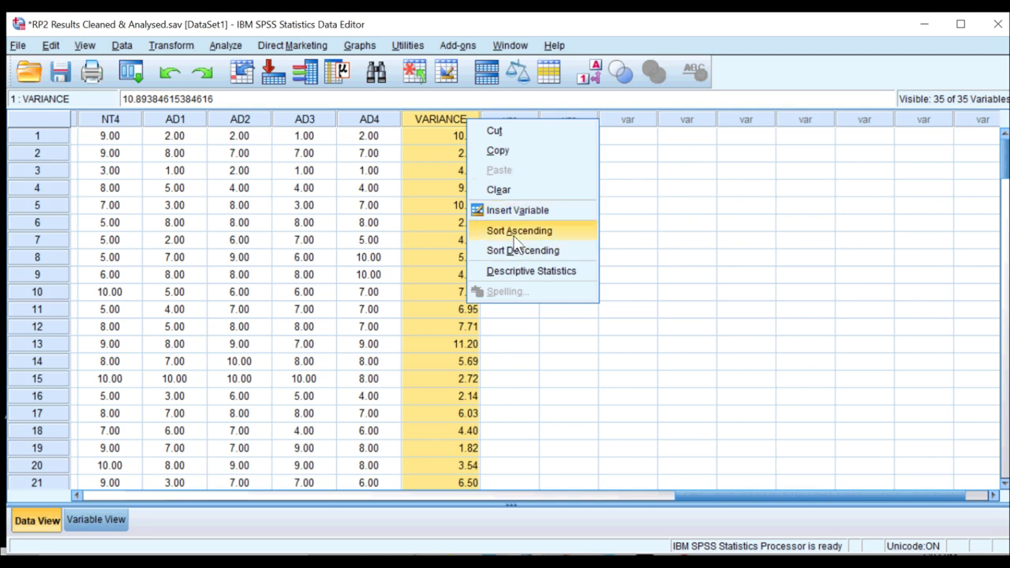
left_click(516, 230)
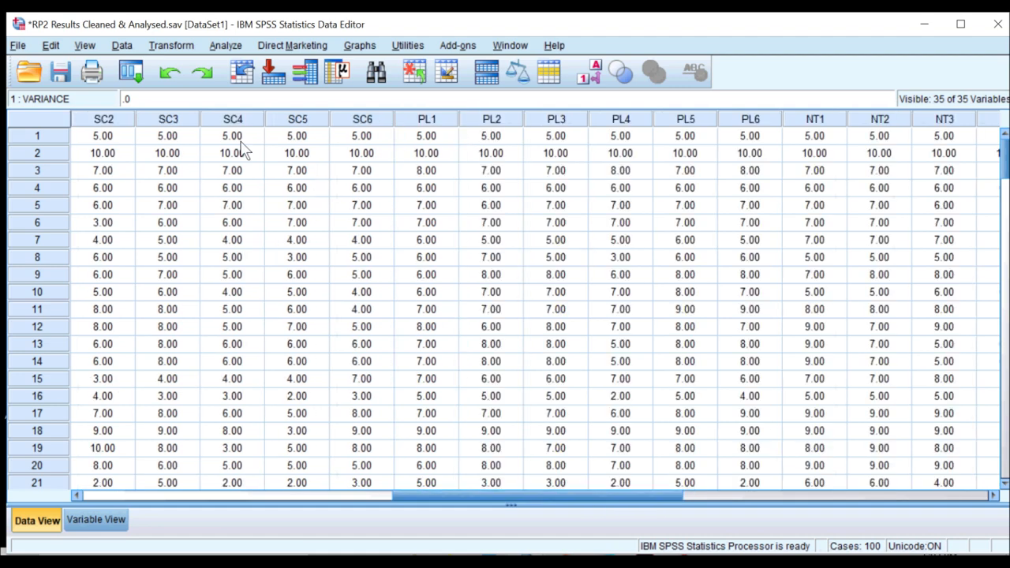
mouse_move(362, 148)
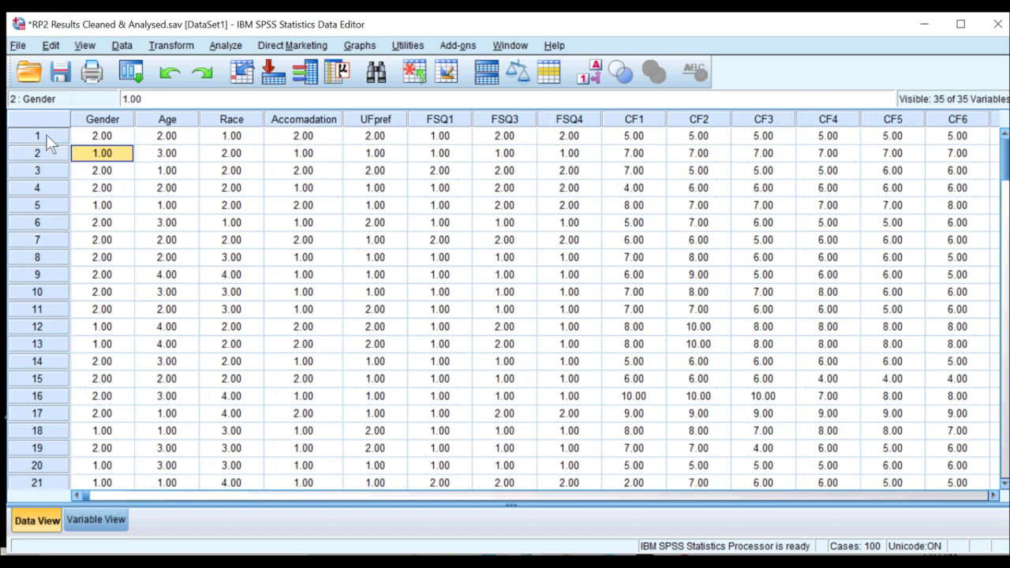
Step: Confirm the sorted VARIANCE column now starts at .11
left_click(39, 143)
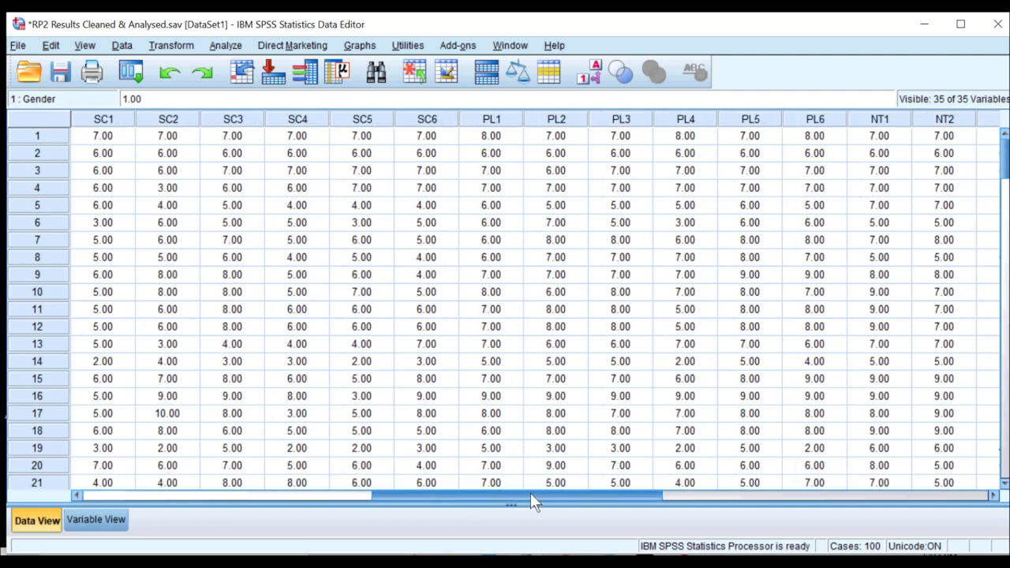
scroll("right", 3)
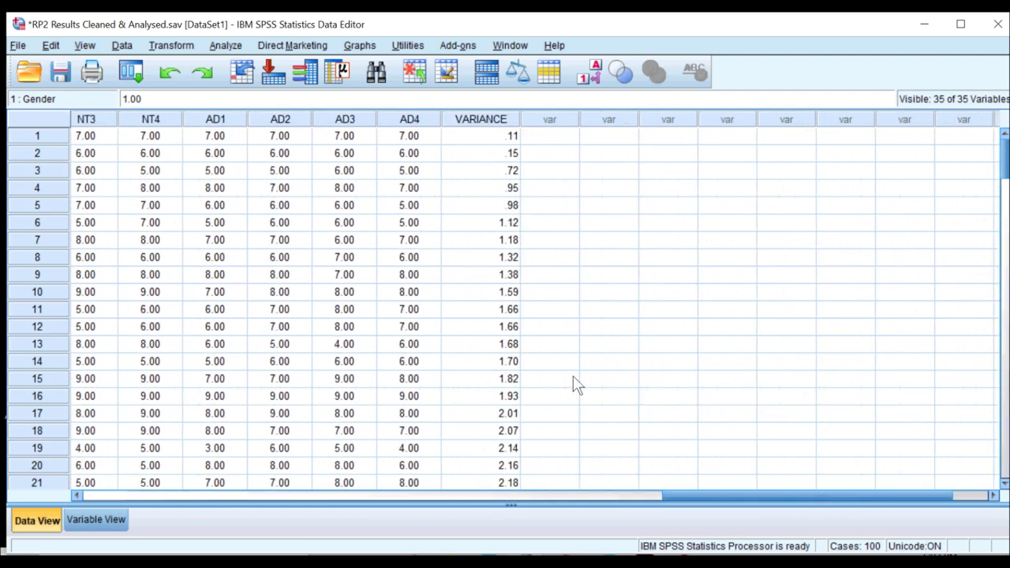